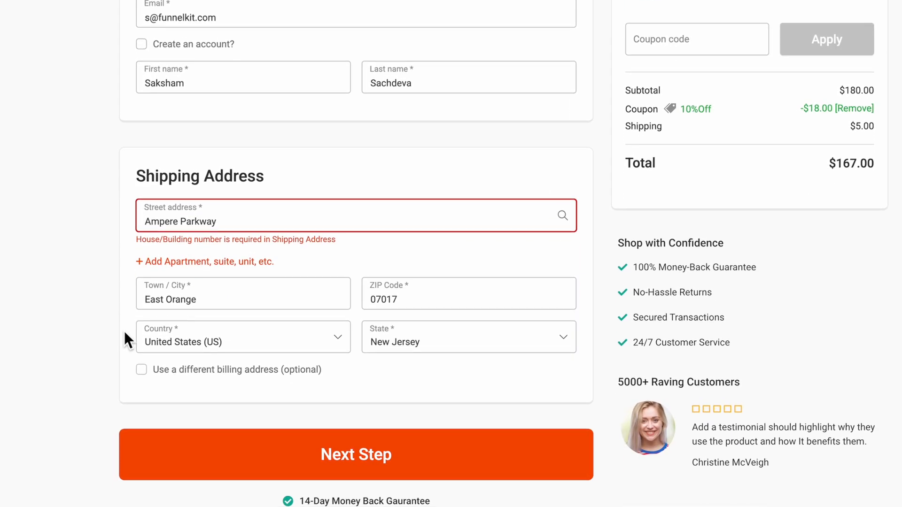
Use a different billing address and enter the street 'Ampere parkway'.
{"action": "left_click", "coordinate": [142, 370]}
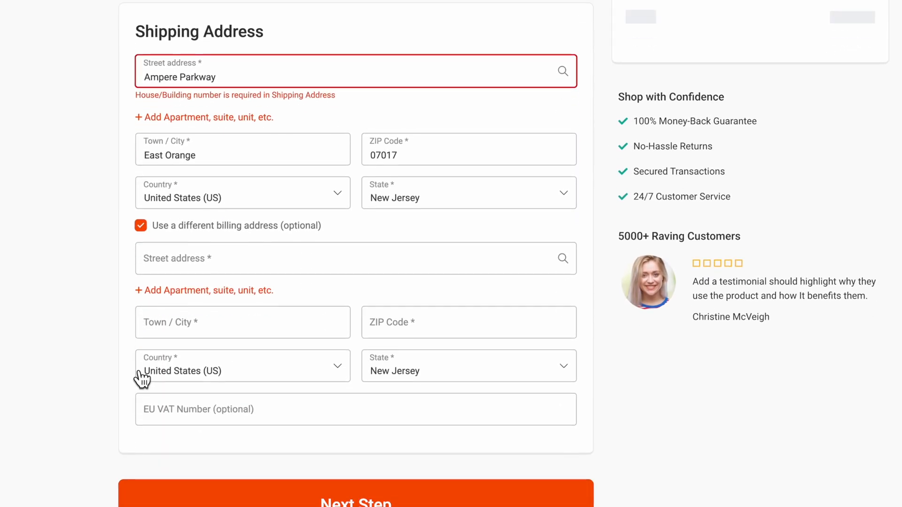
{"action": "type", "text": "Ampere parkway"}
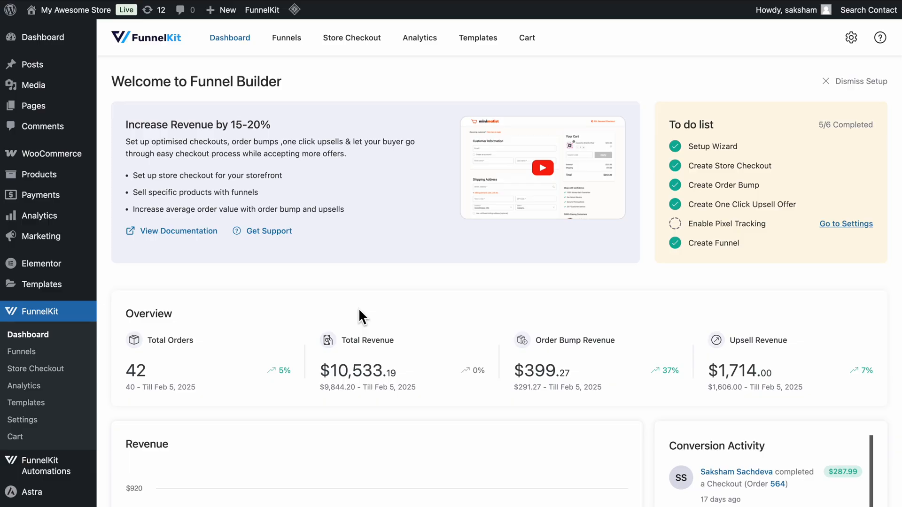
{"action": "mouse_move", "coordinate": [124, 316]}
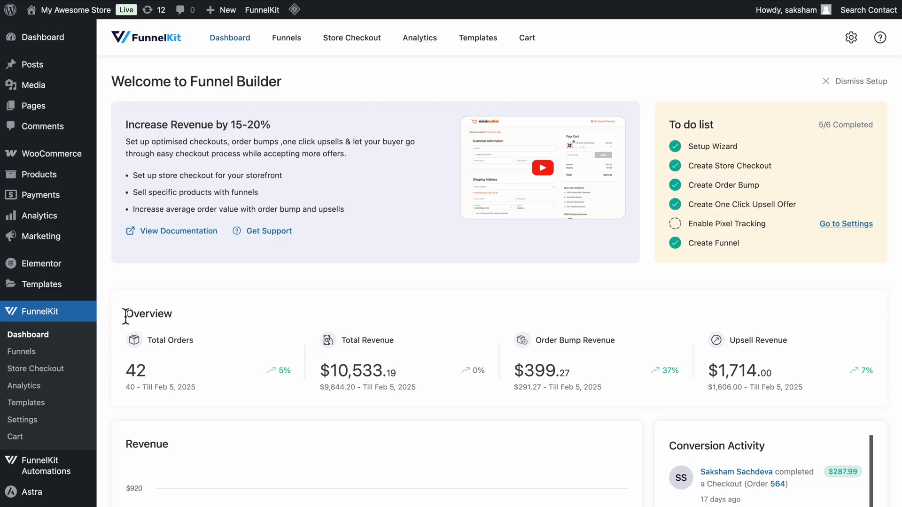
Reach the Store Checkout's Checkout step settings and its Optimizations list.
{"action": "left_click", "coordinate": [36, 368]}
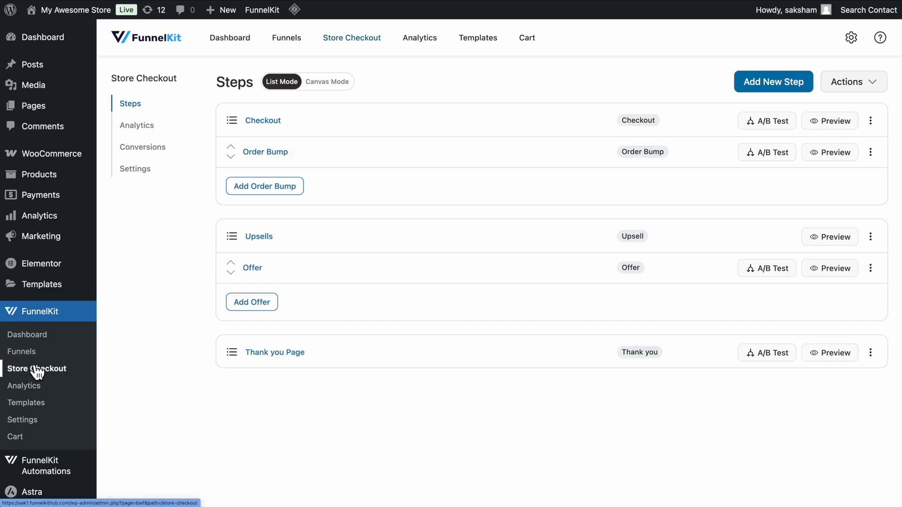
{"action": "mouse_move", "coordinate": [263, 127]}
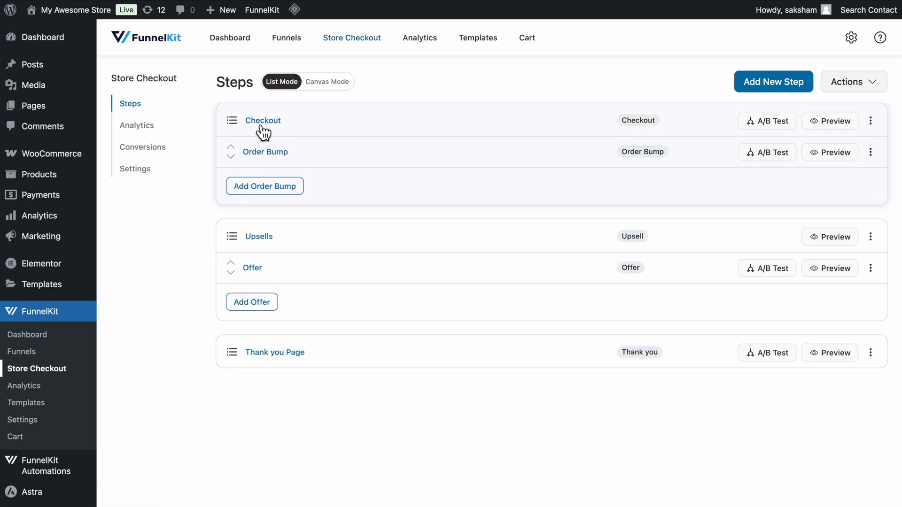
{"action": "left_click", "coordinate": [262, 120]}
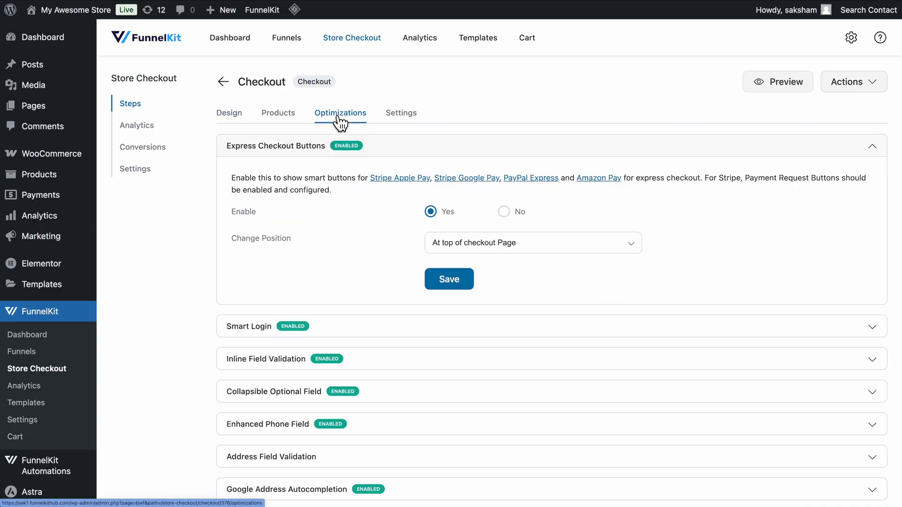
Enable Address Field Validation with message 'House/Building number is required in {{address_field}}' and save.
{"action": "scroll", "scroll_direction": "down", "scroll_amount": 3}
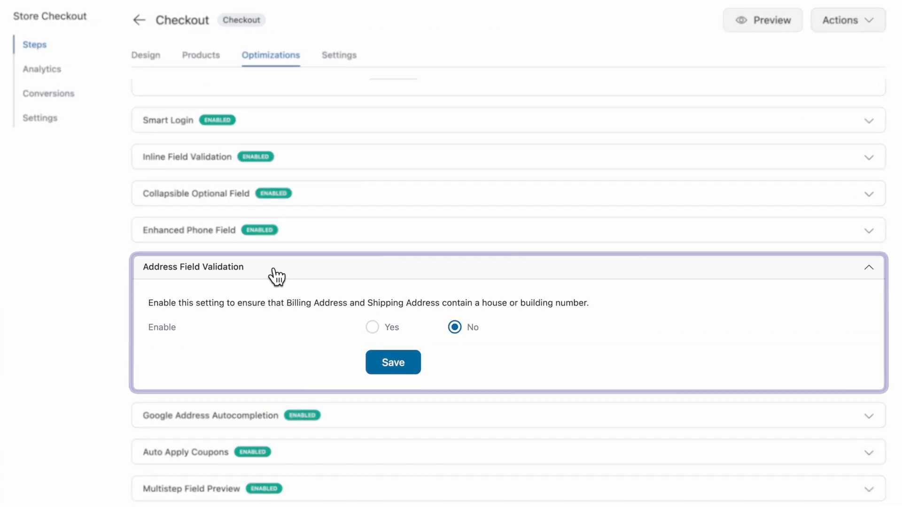
{"action": "left_click", "coordinate": [372, 327]}
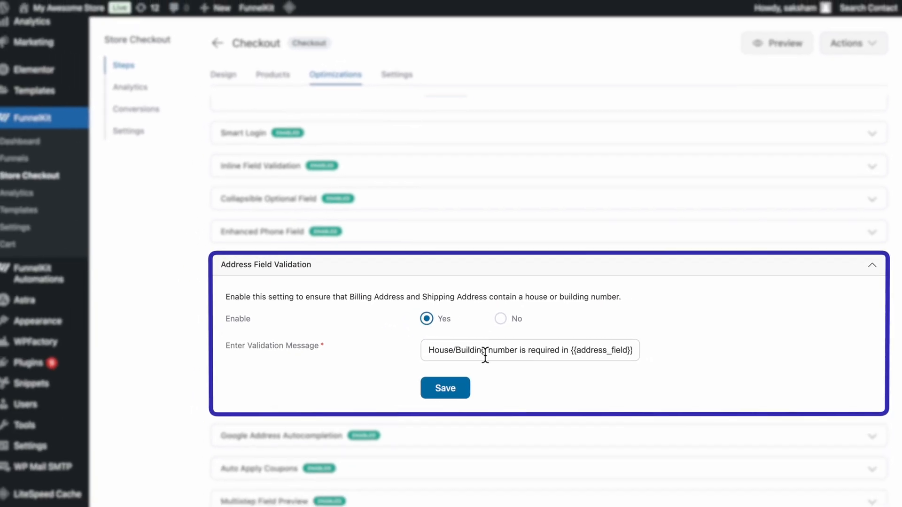
{"action": "left_click", "coordinate": [776, 42]}
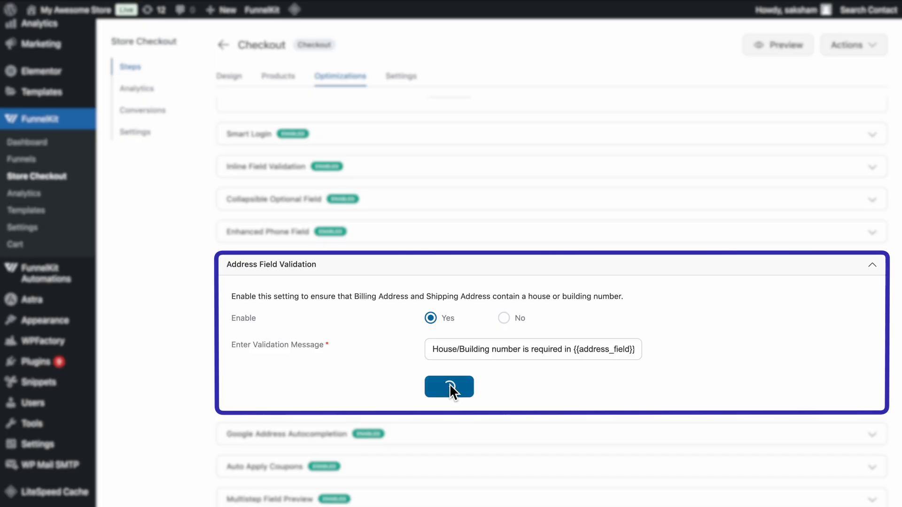
{"action": "left_click", "coordinate": [449, 386]}
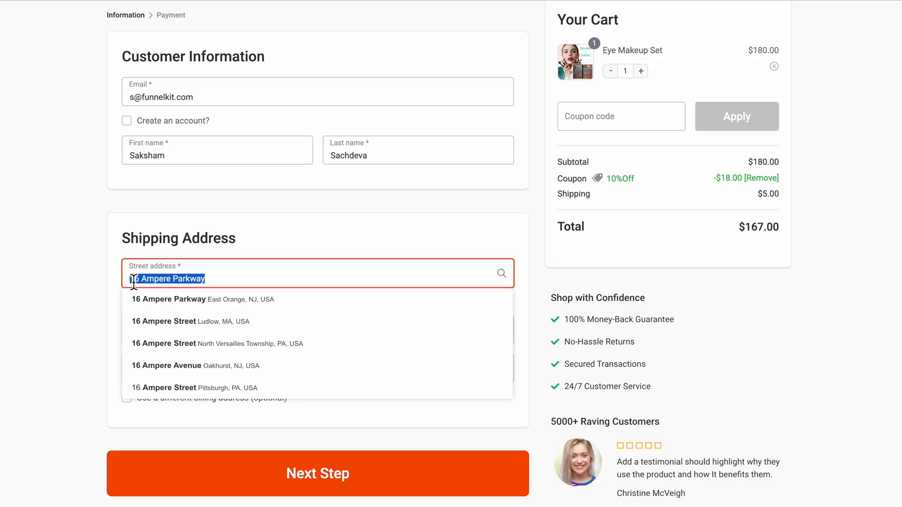